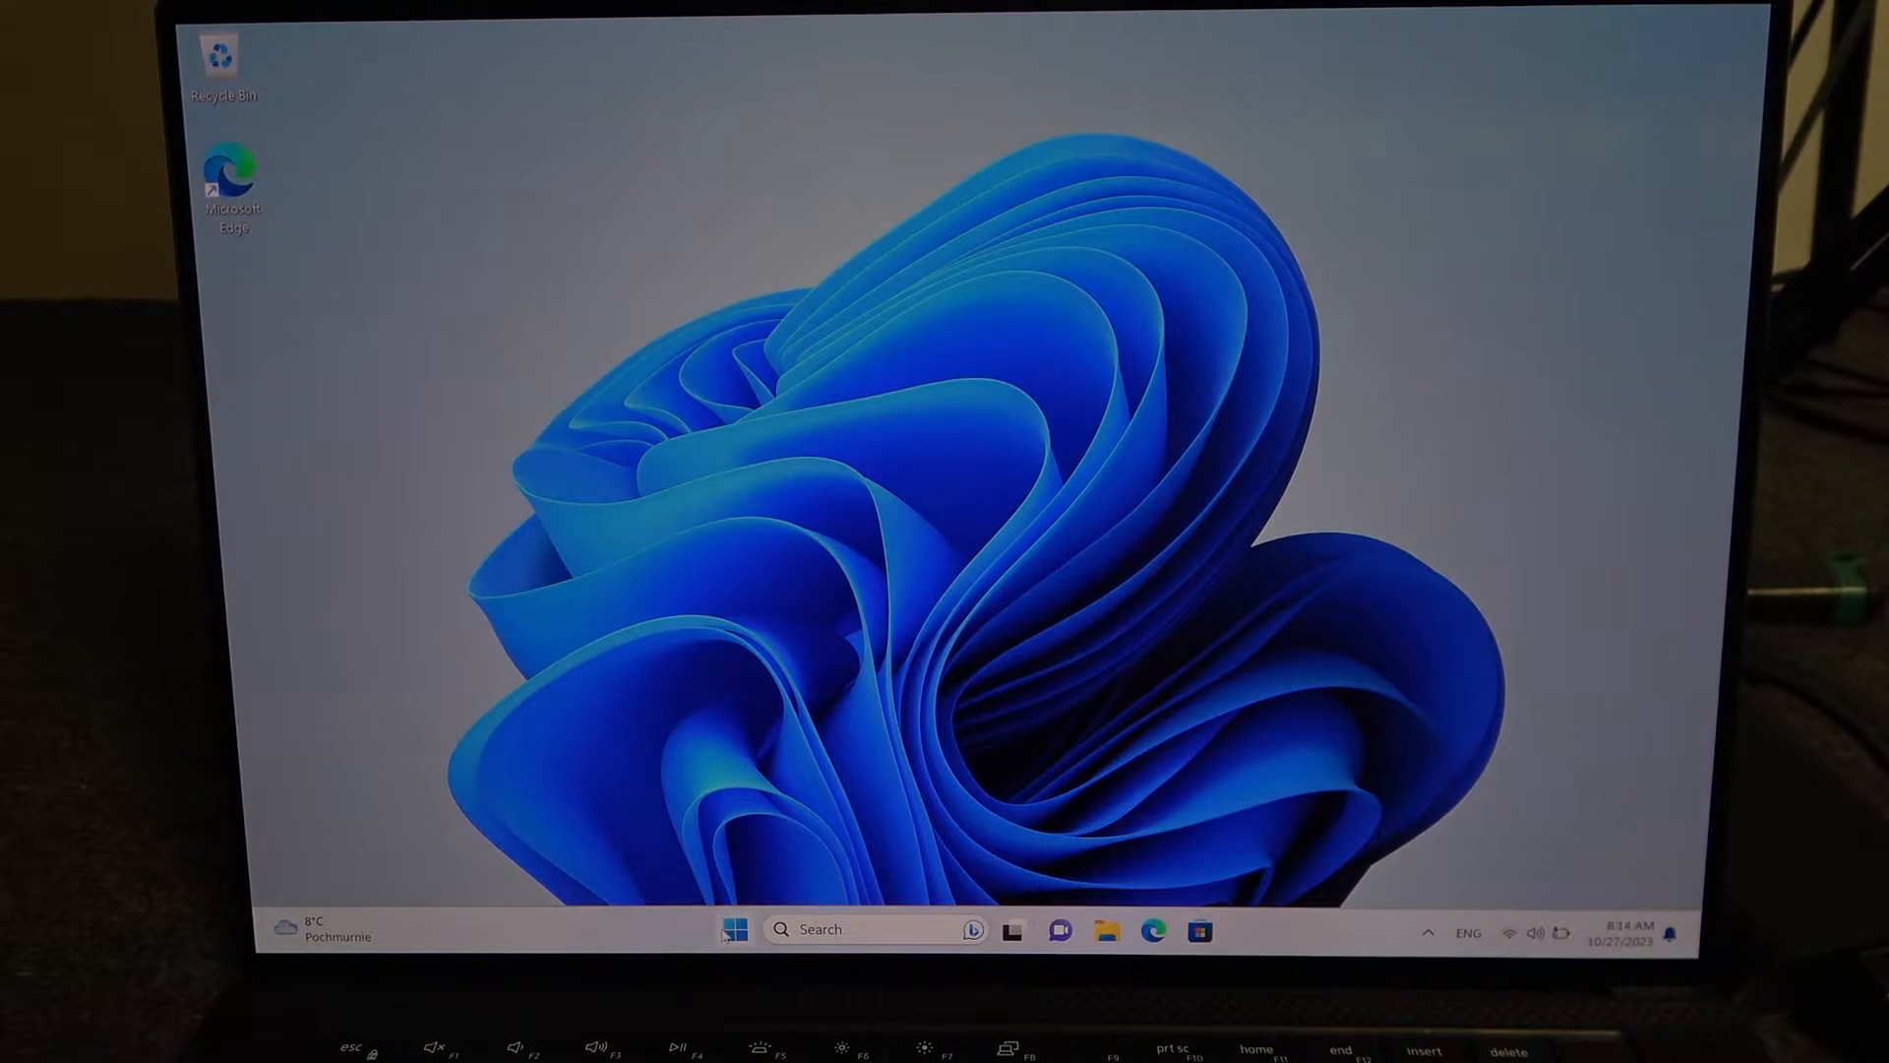
Launch Settings from Start and go to the Network & internet Wi-Fi page
click(734, 929)
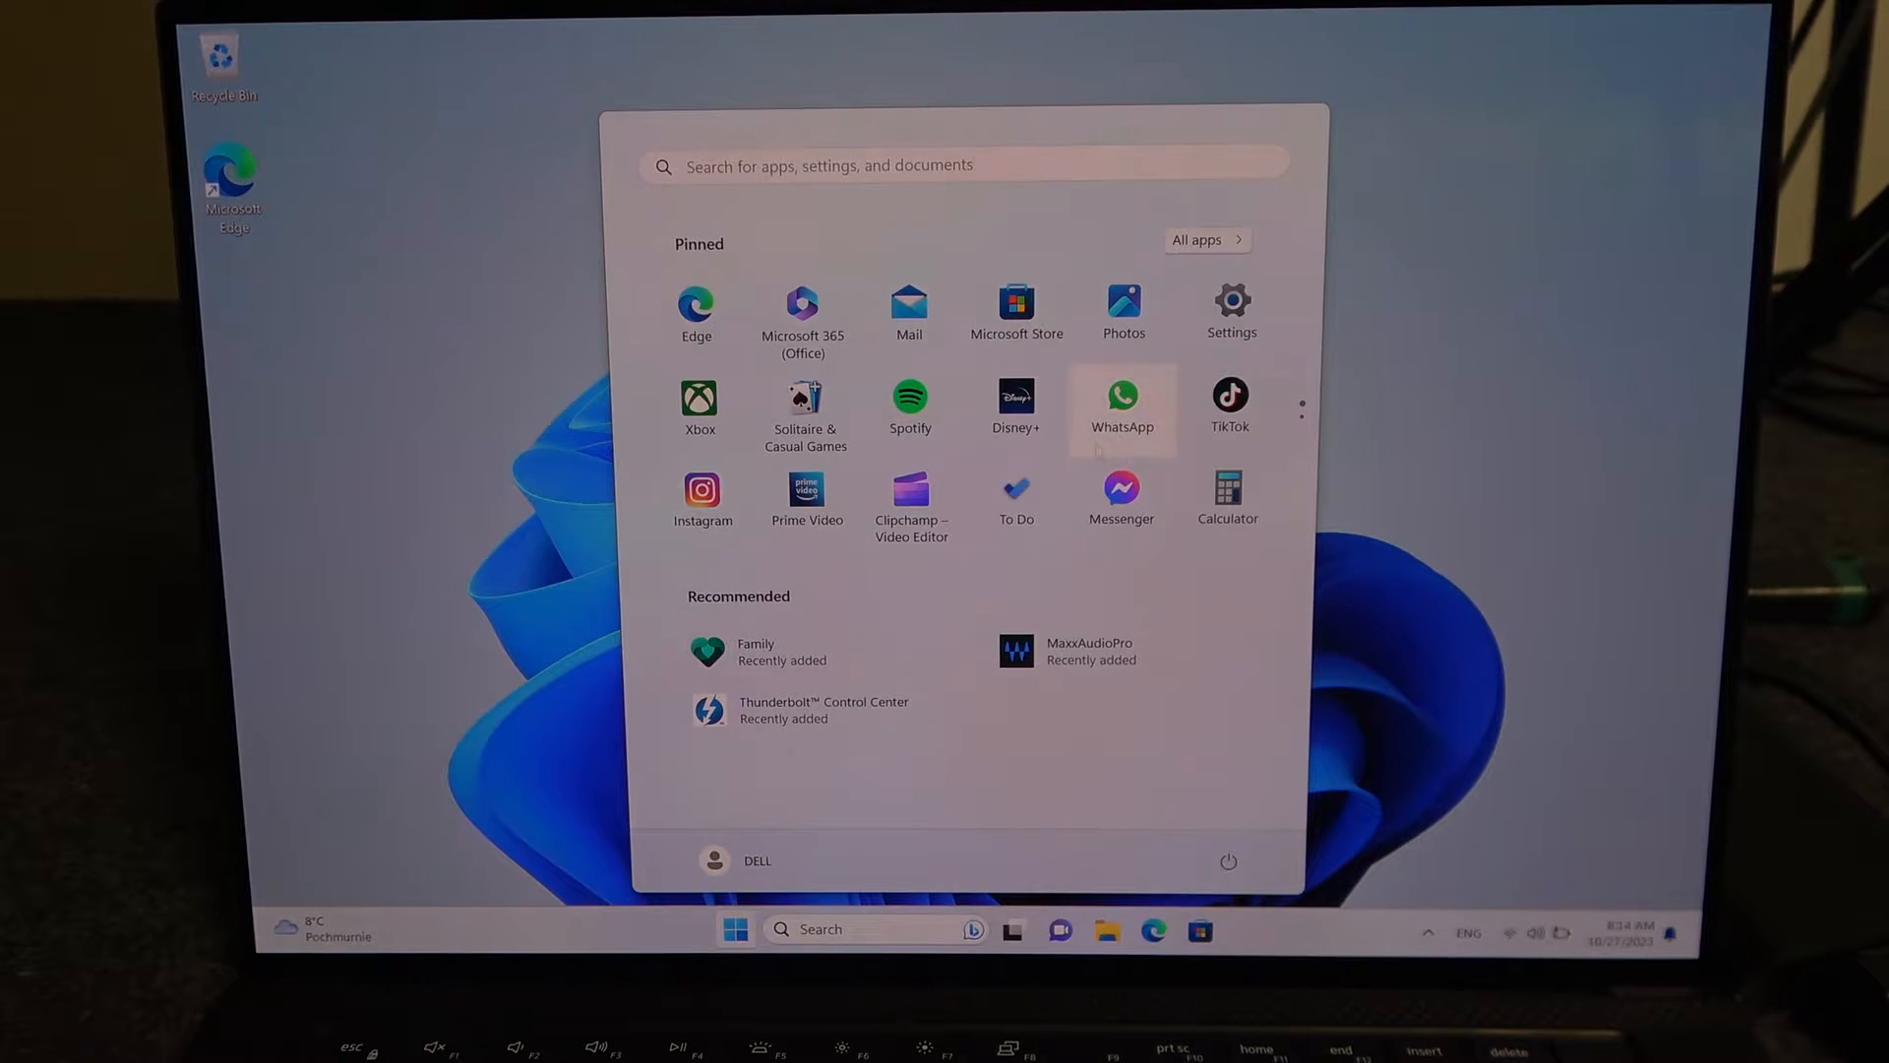
click(1231, 306)
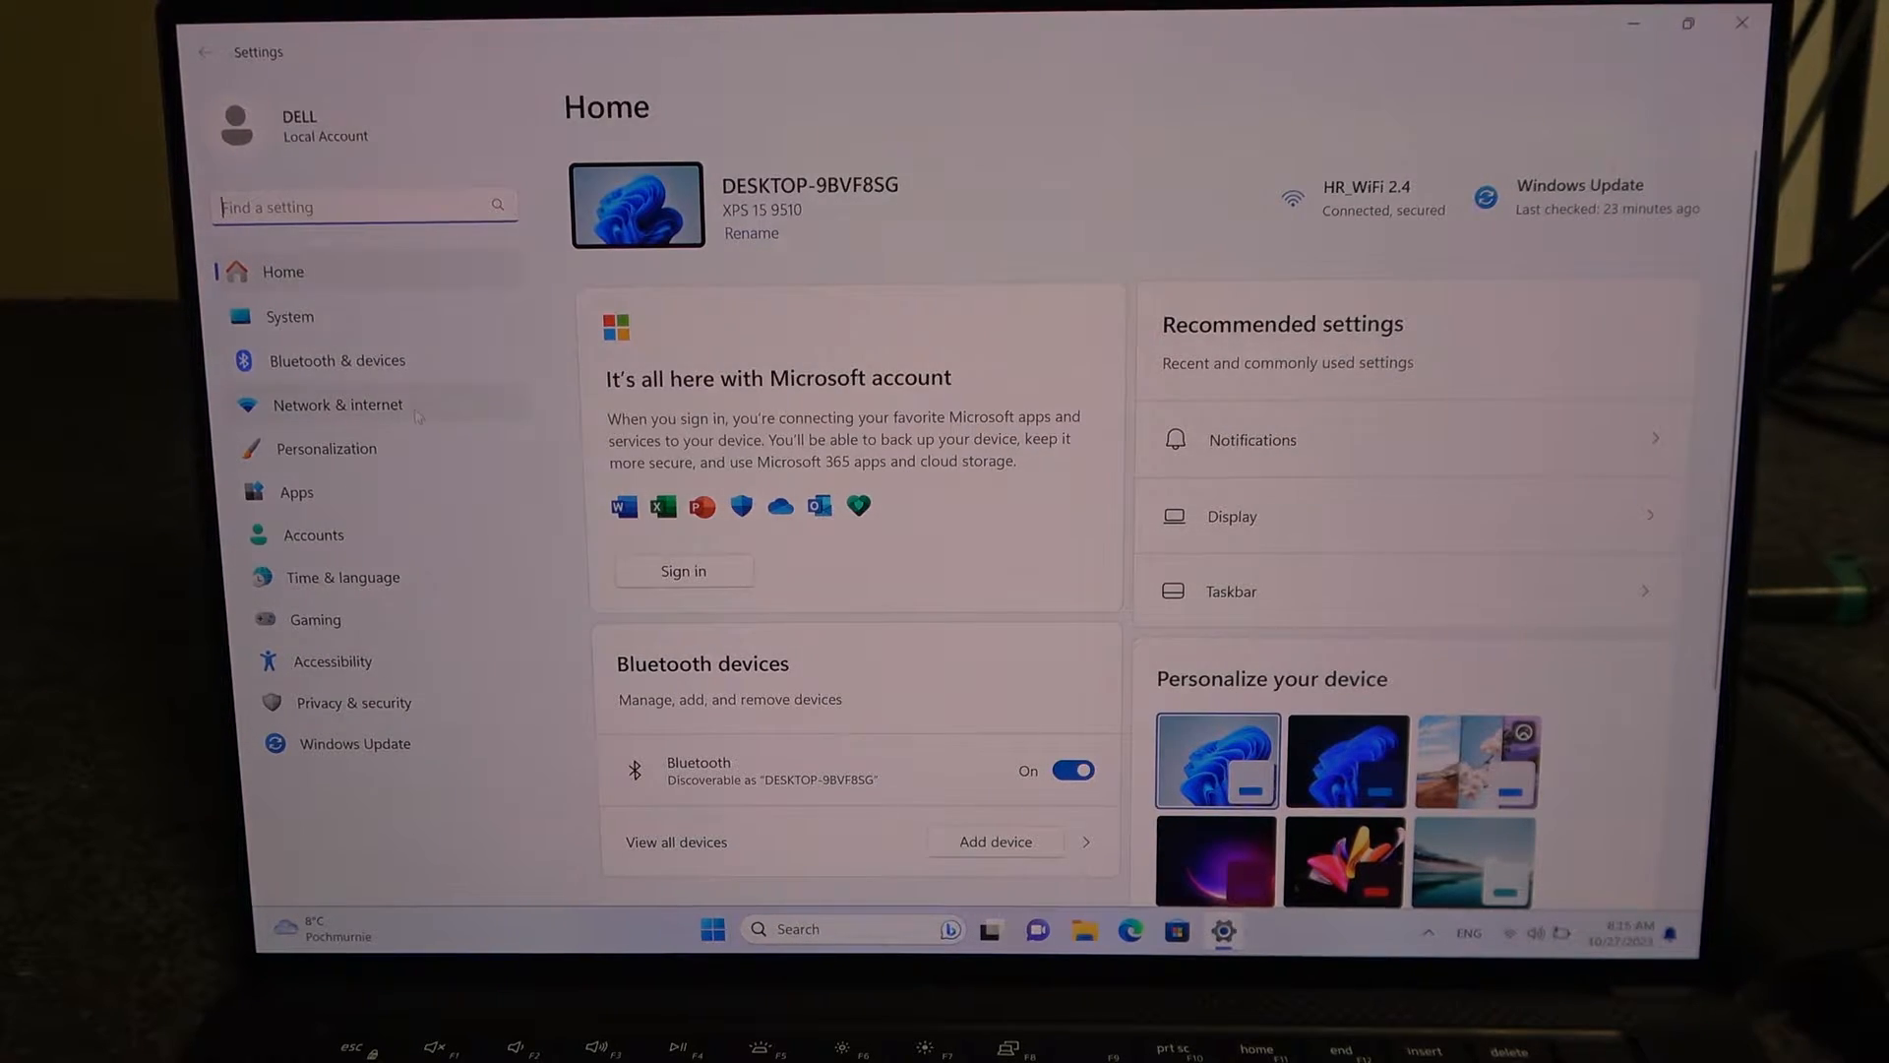
click(338, 403)
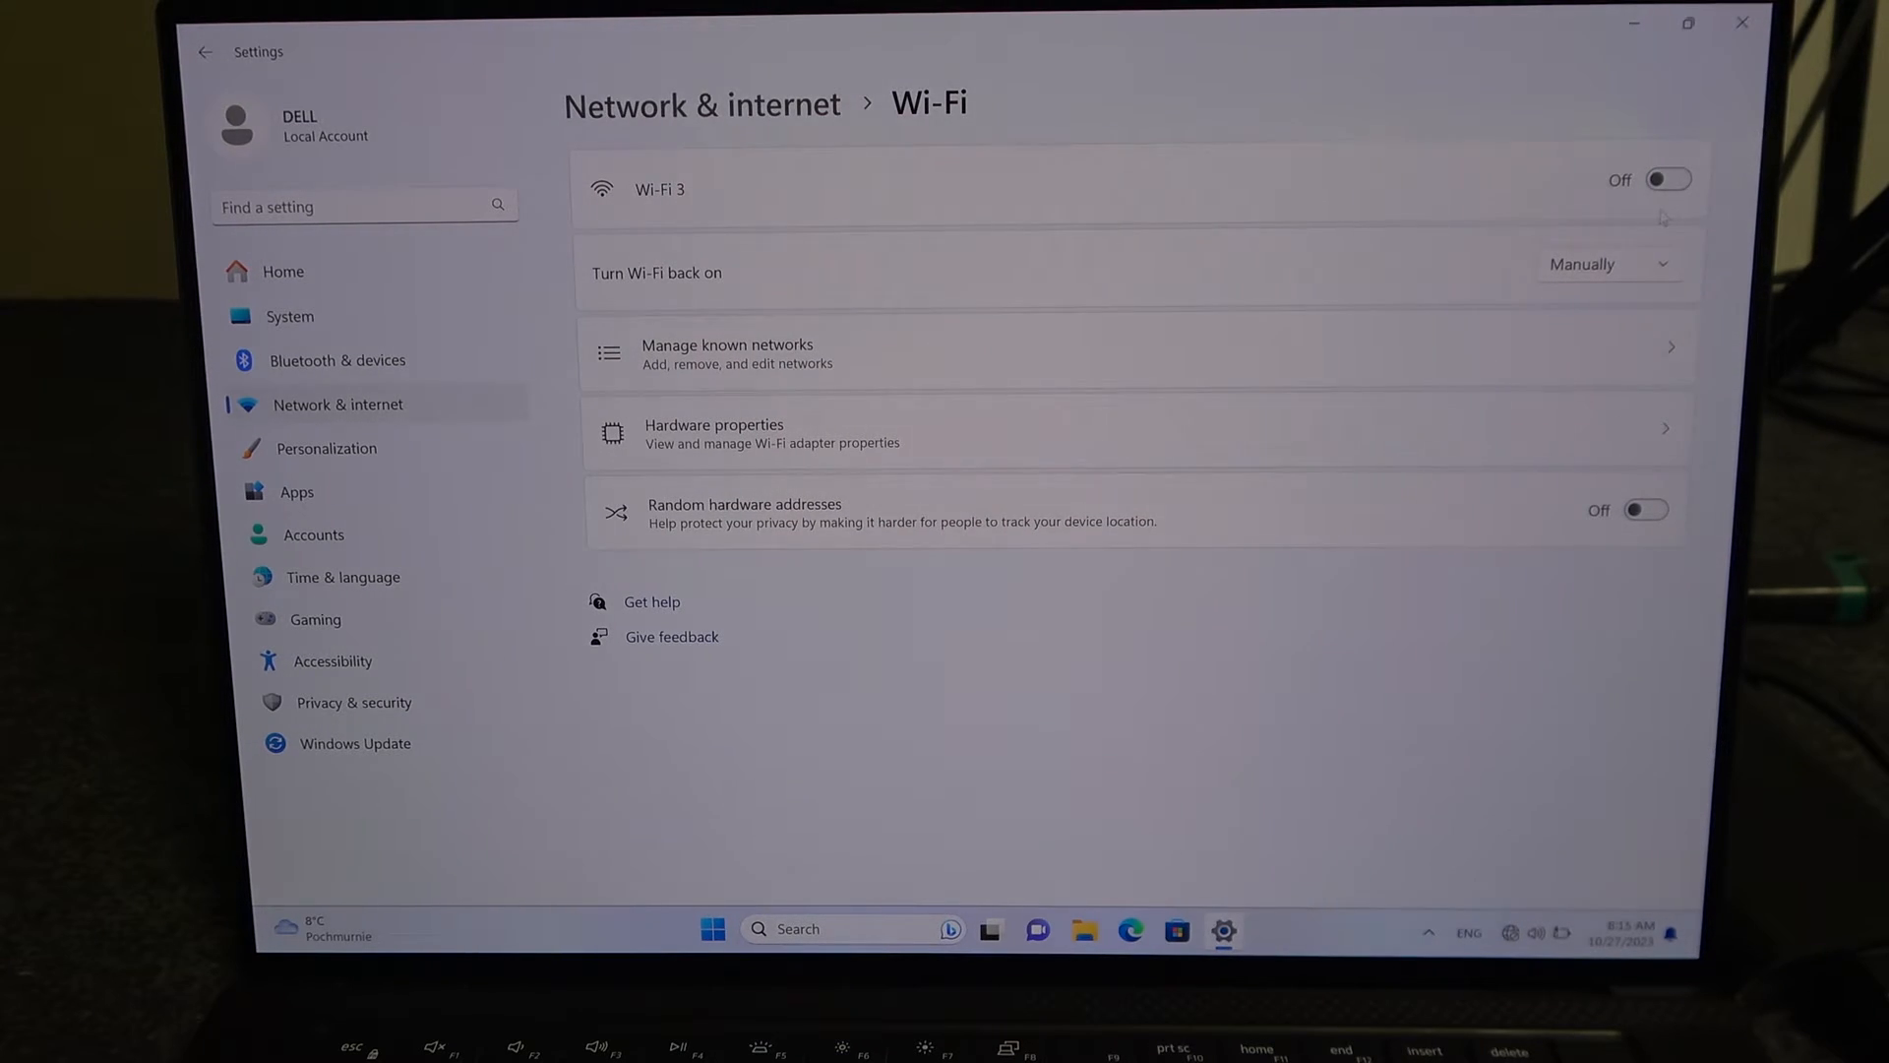
Switch Wi-Fi on from the Quick Settings Wi-Fi tile
click(1668, 179)
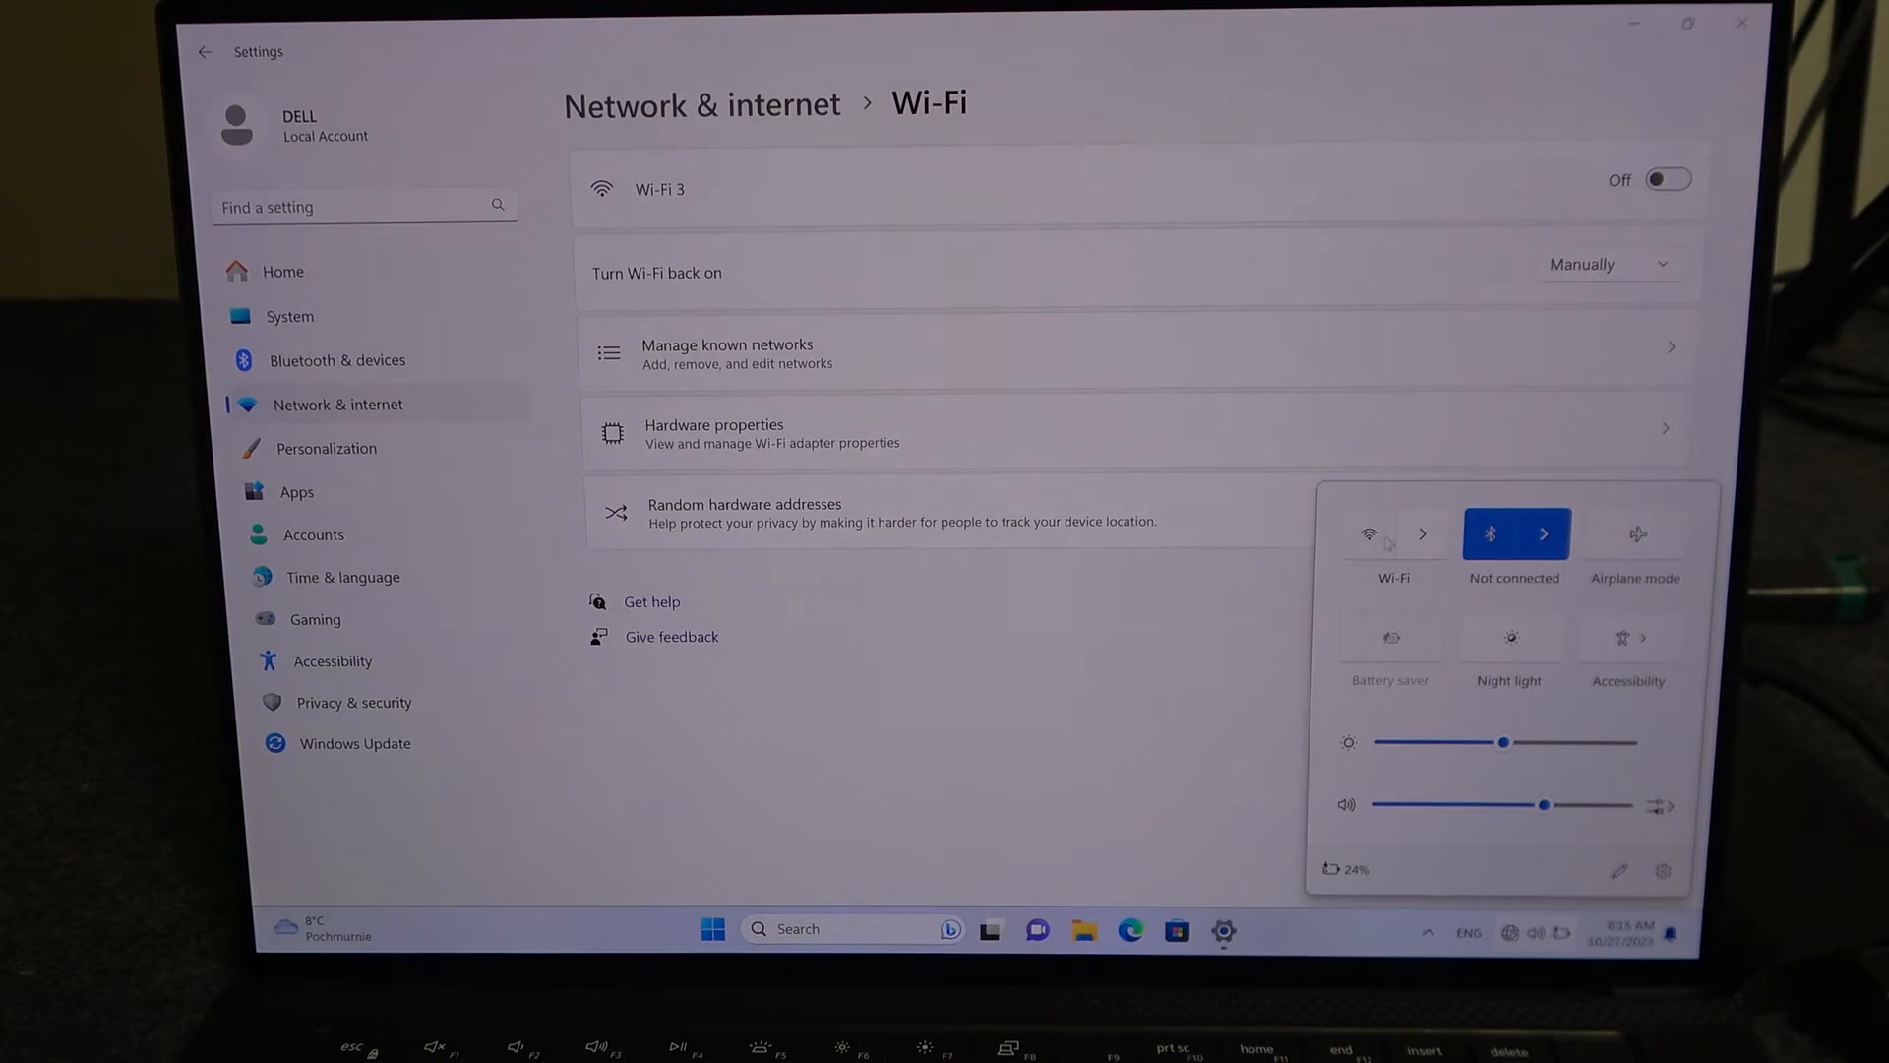
click(1668, 178)
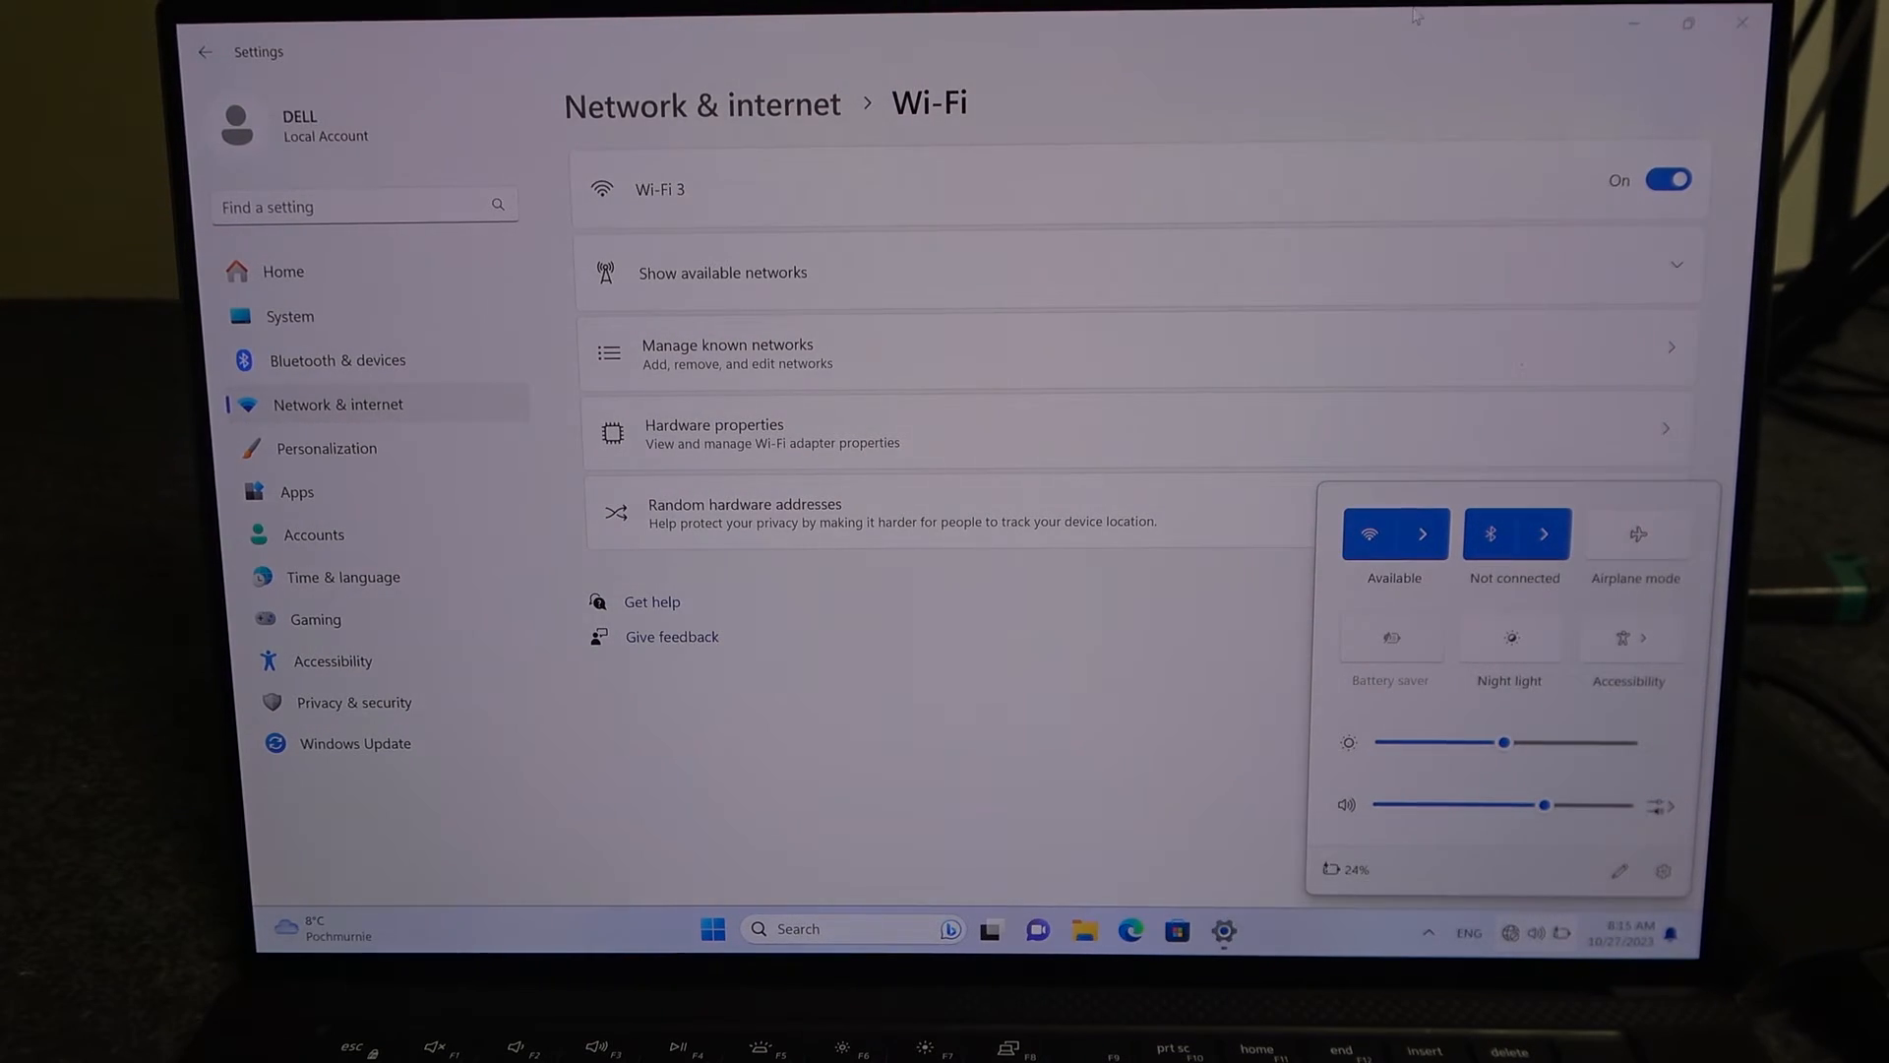